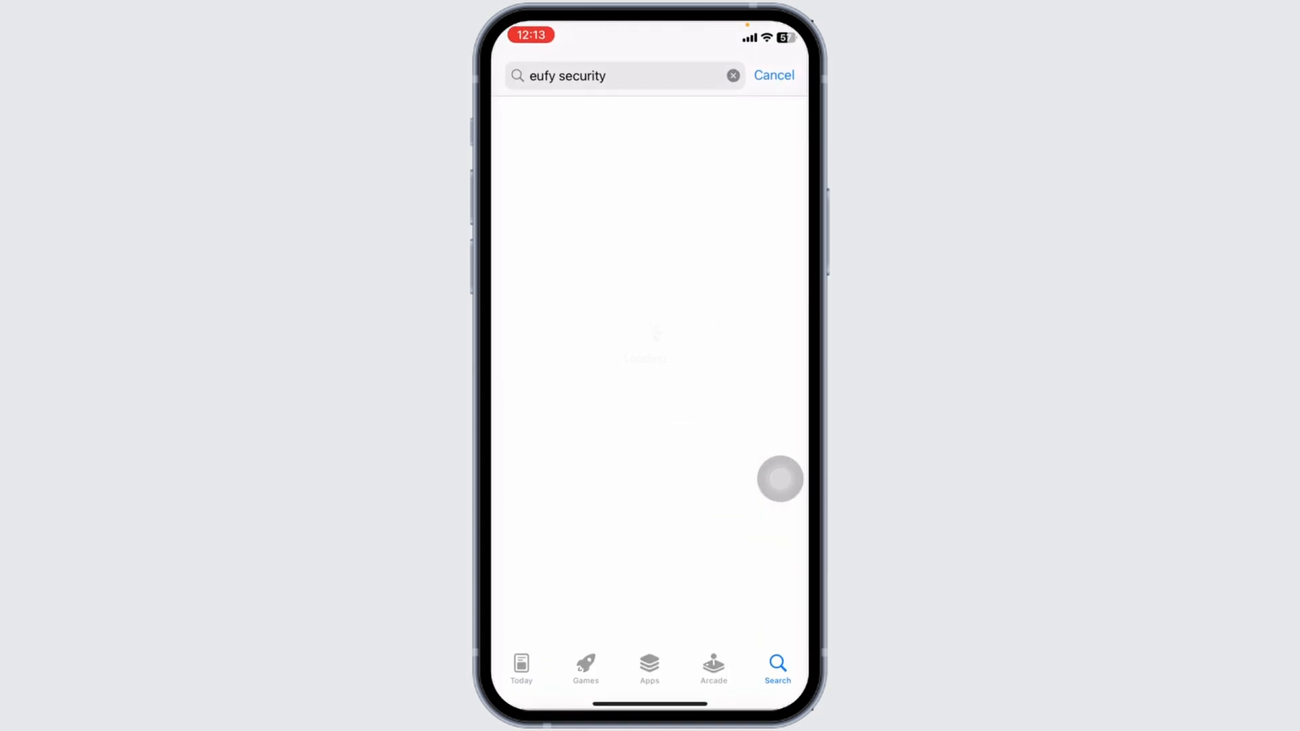
Search the App Store for Toyota and confirm the app shows Open with no pending update
left_click(733, 76)
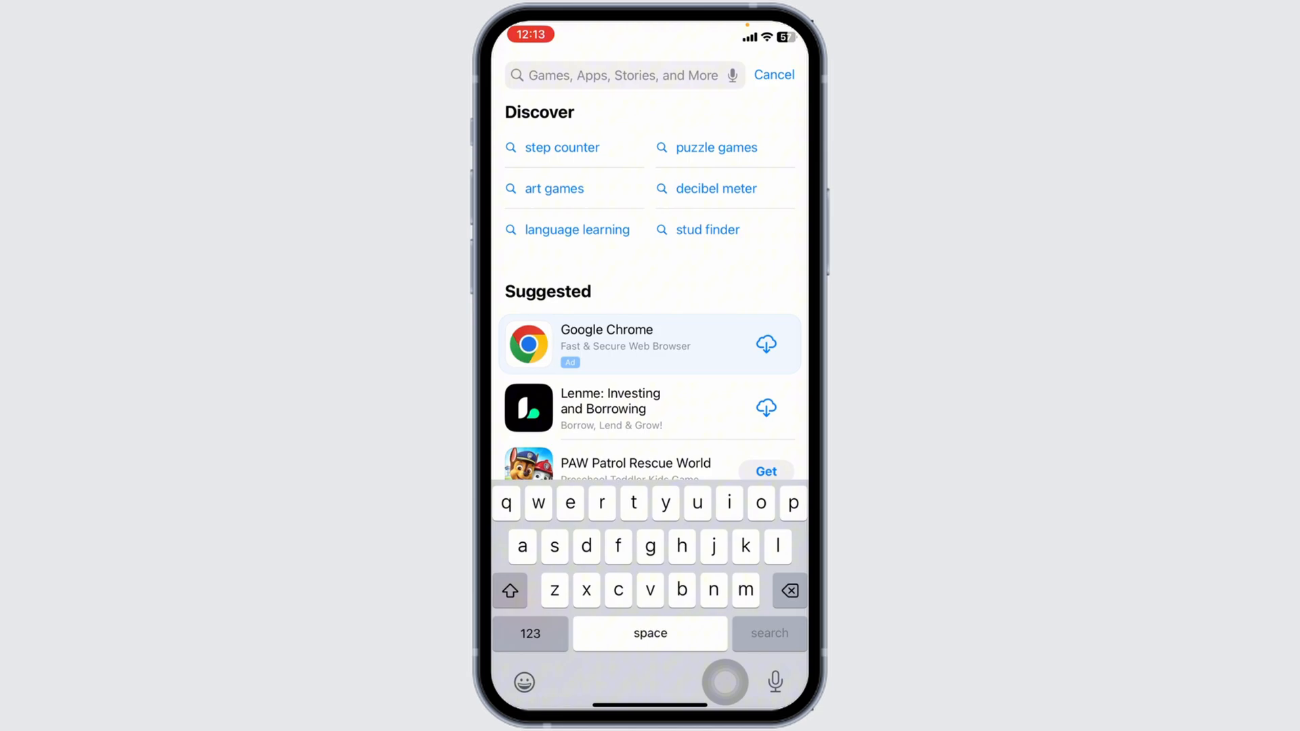
type("toyato")
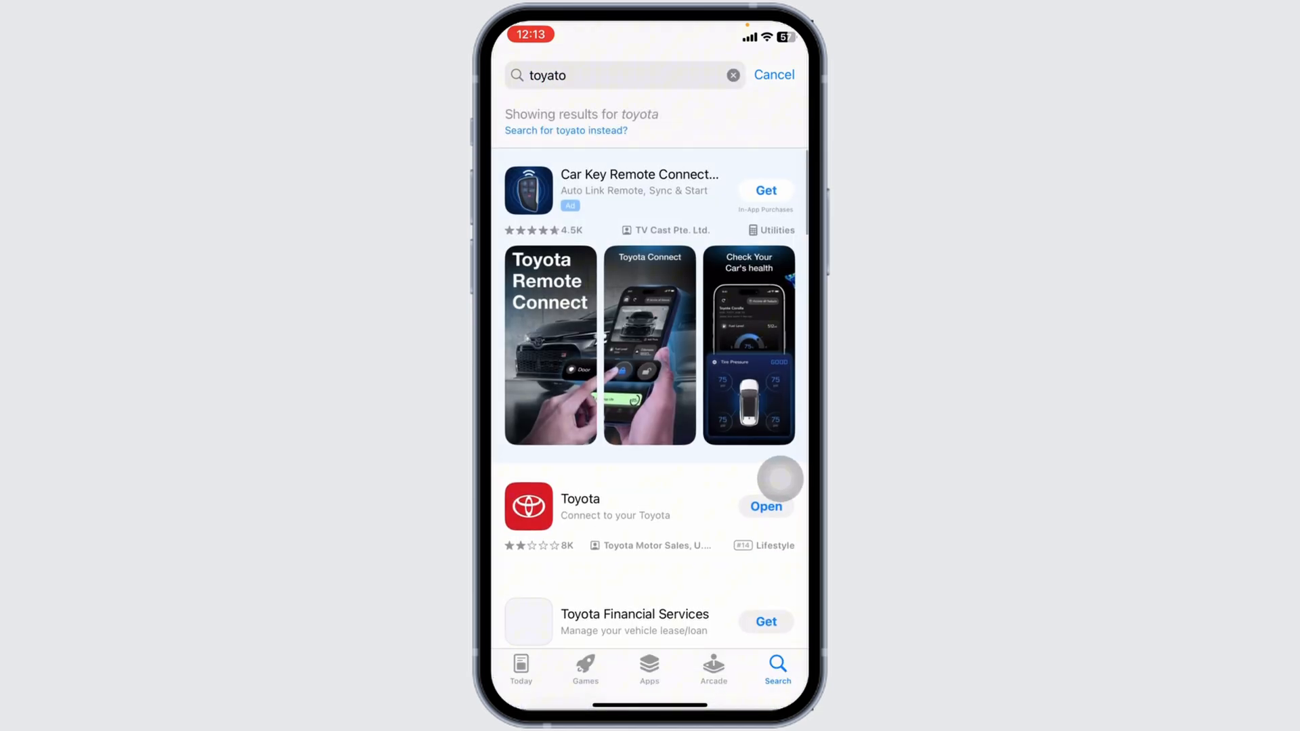
scroll("down", 3)
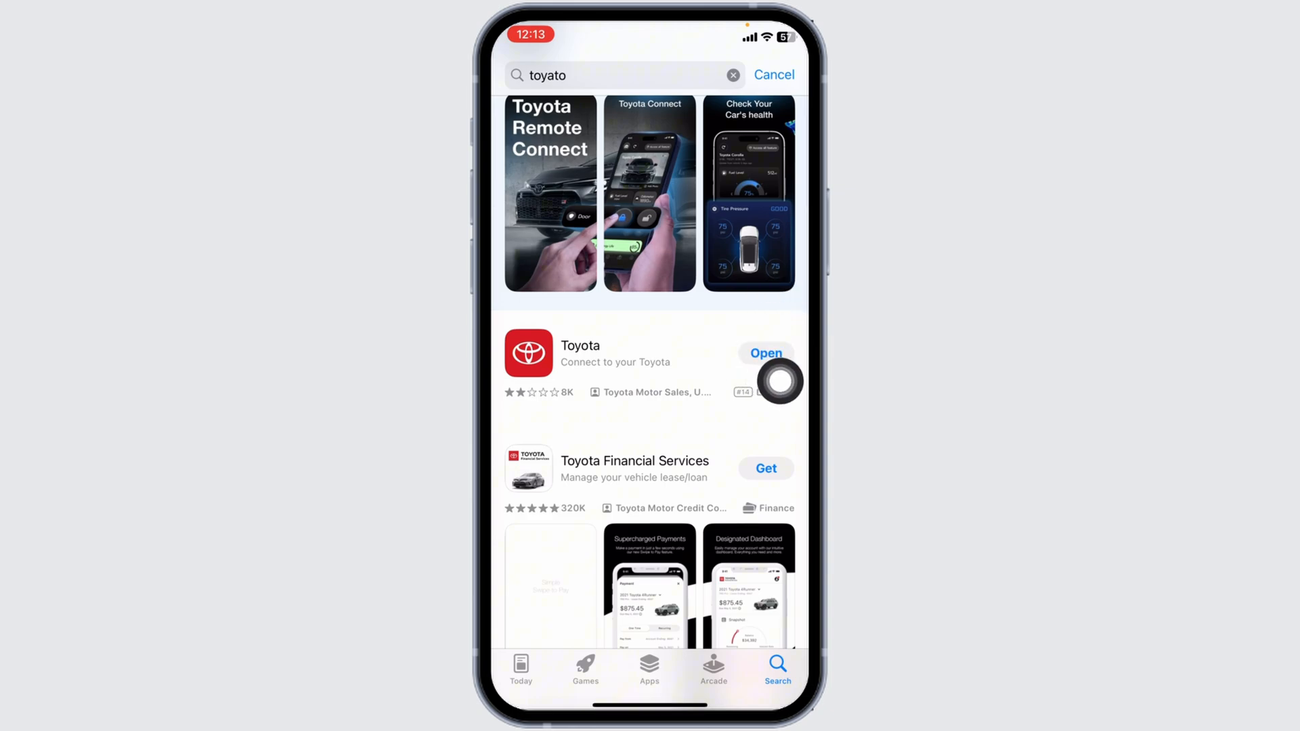
mouse_move(765, 414)
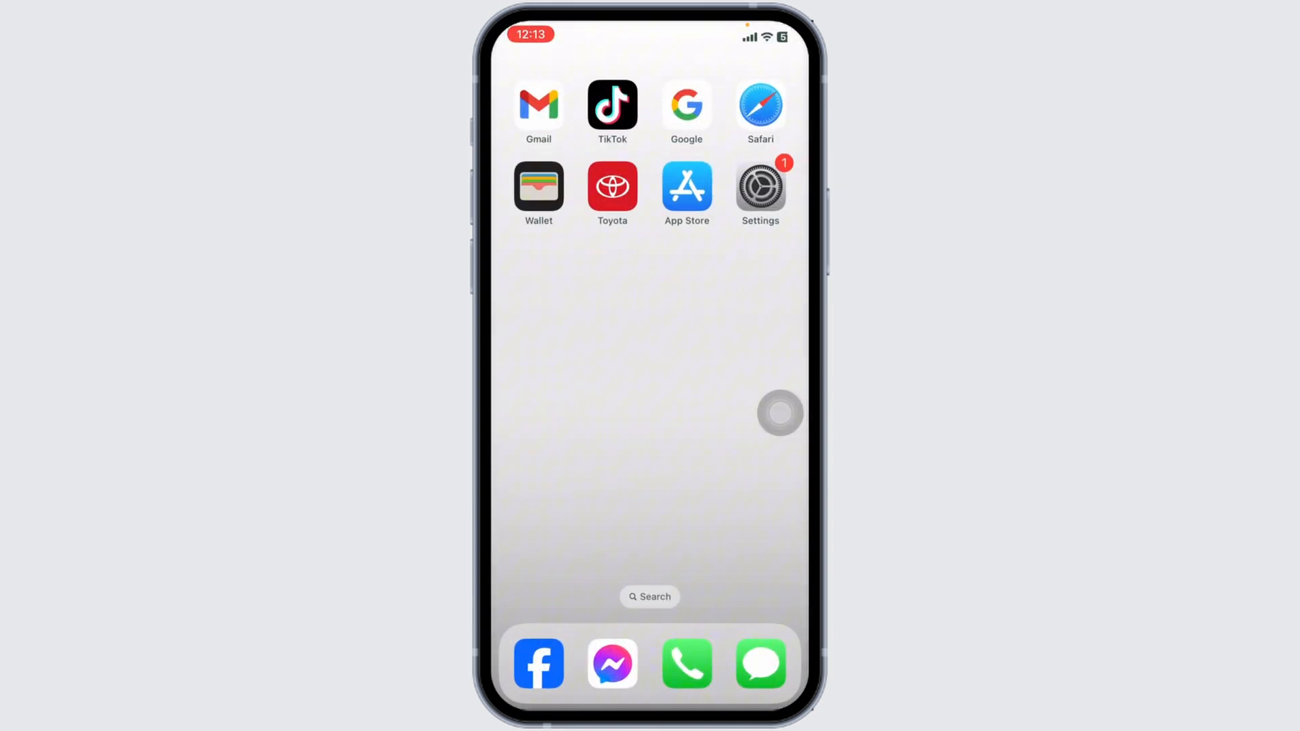
Navigate Settings > General > iPhone Storage and scroll down to the Toyota app entry
left_click(758, 184)
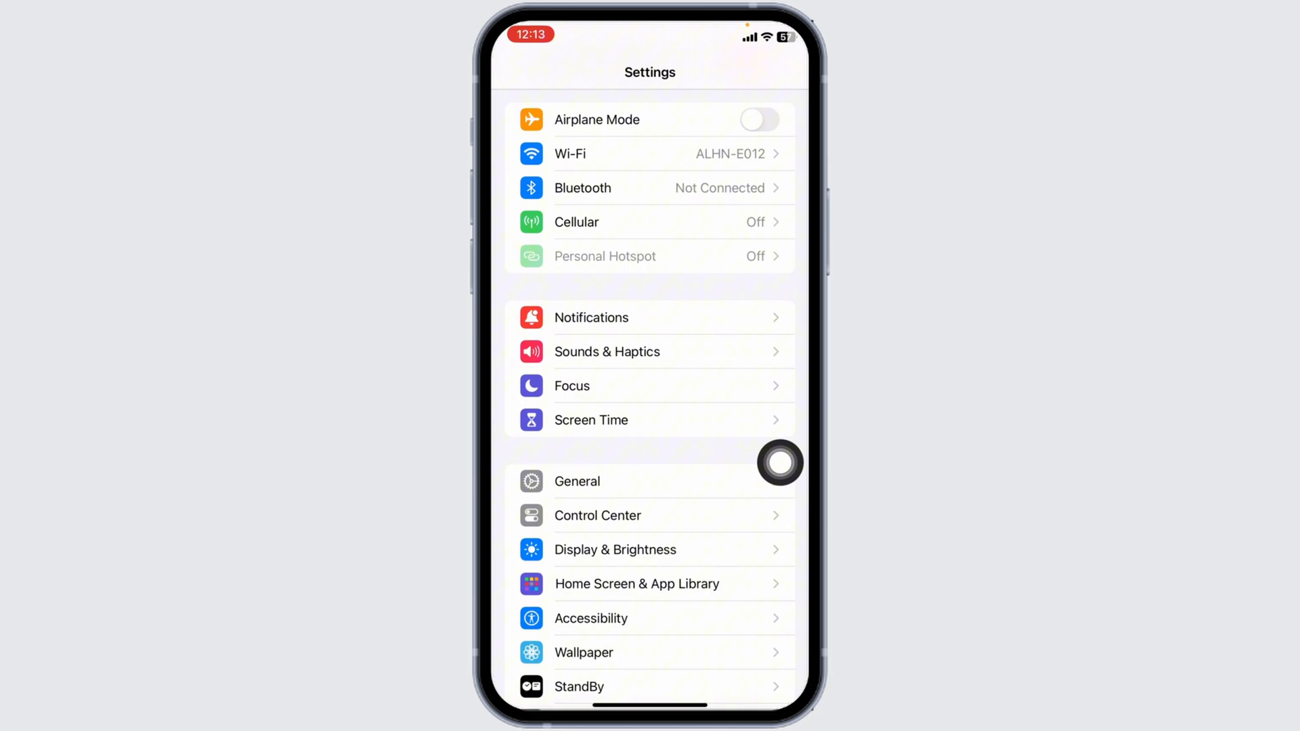
left_click(577, 480)
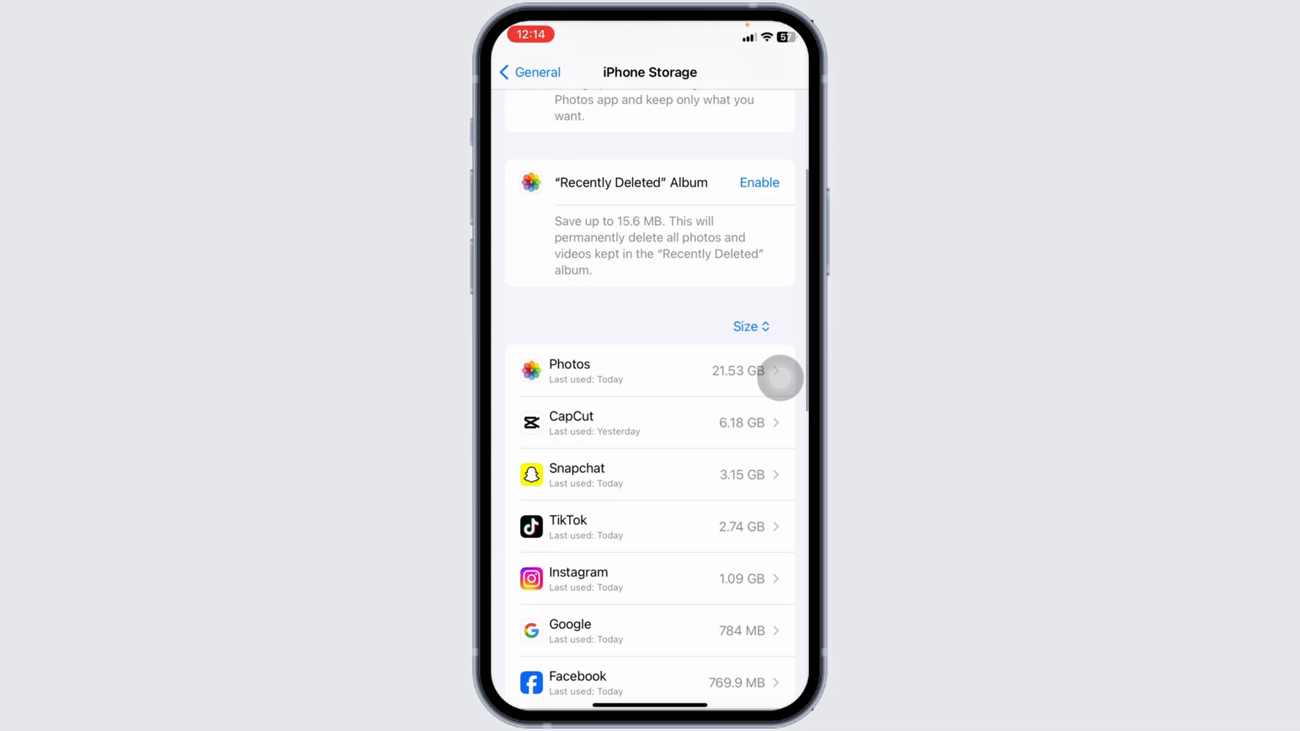
scroll("down", 3)
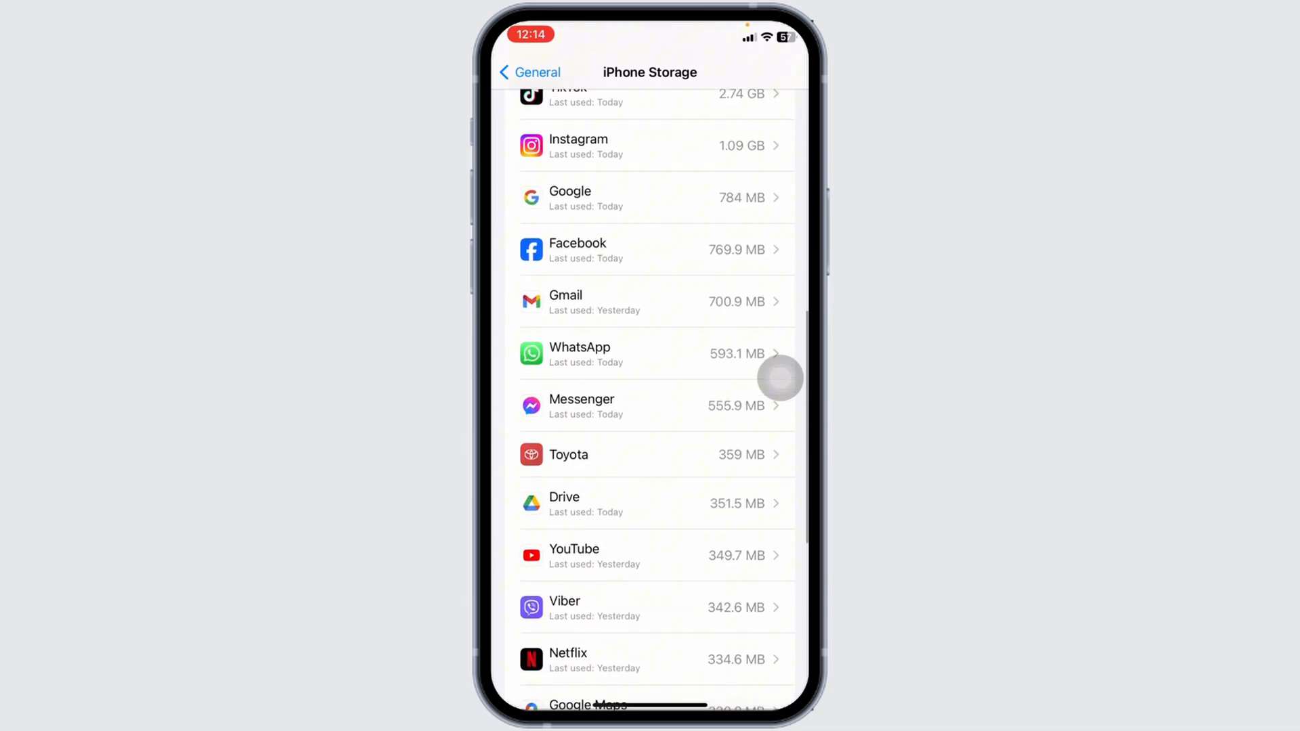
scroll("down", 3)
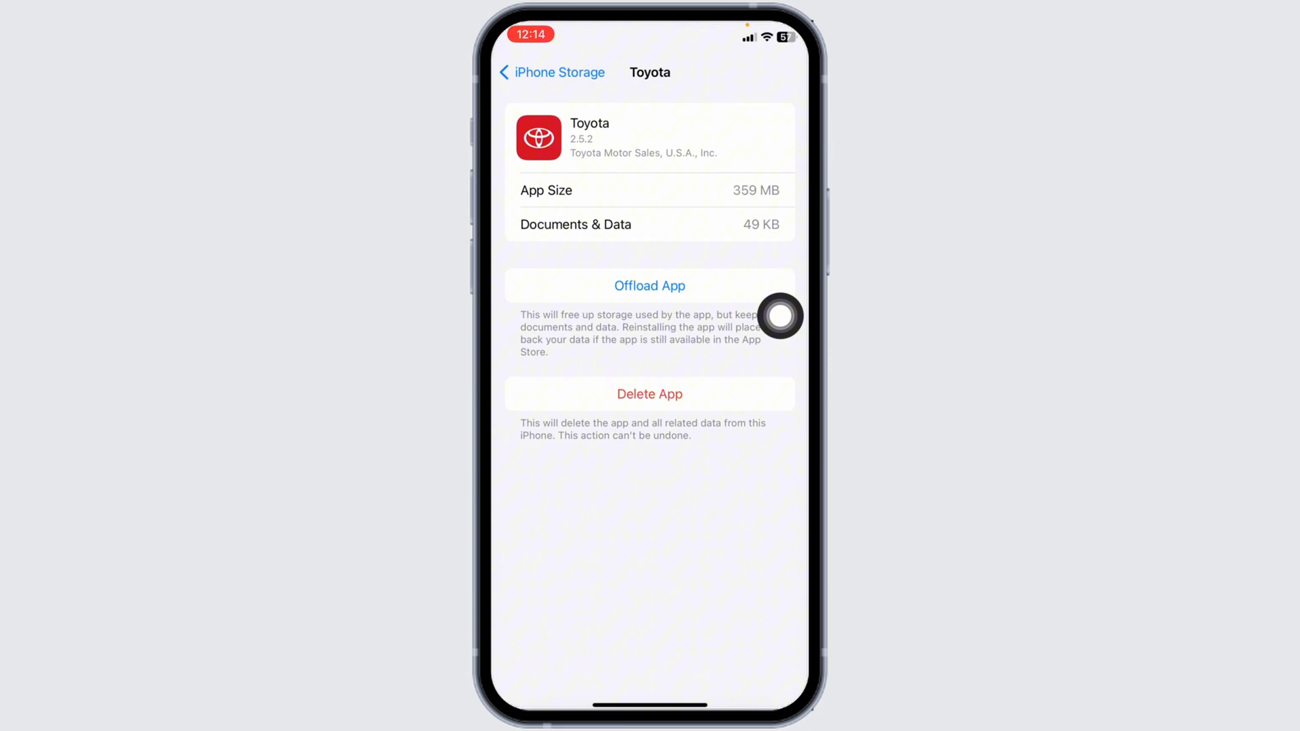
Offload the Toyota app, confirm it, reinstall it, and return to the storage list
left_click(649, 286)
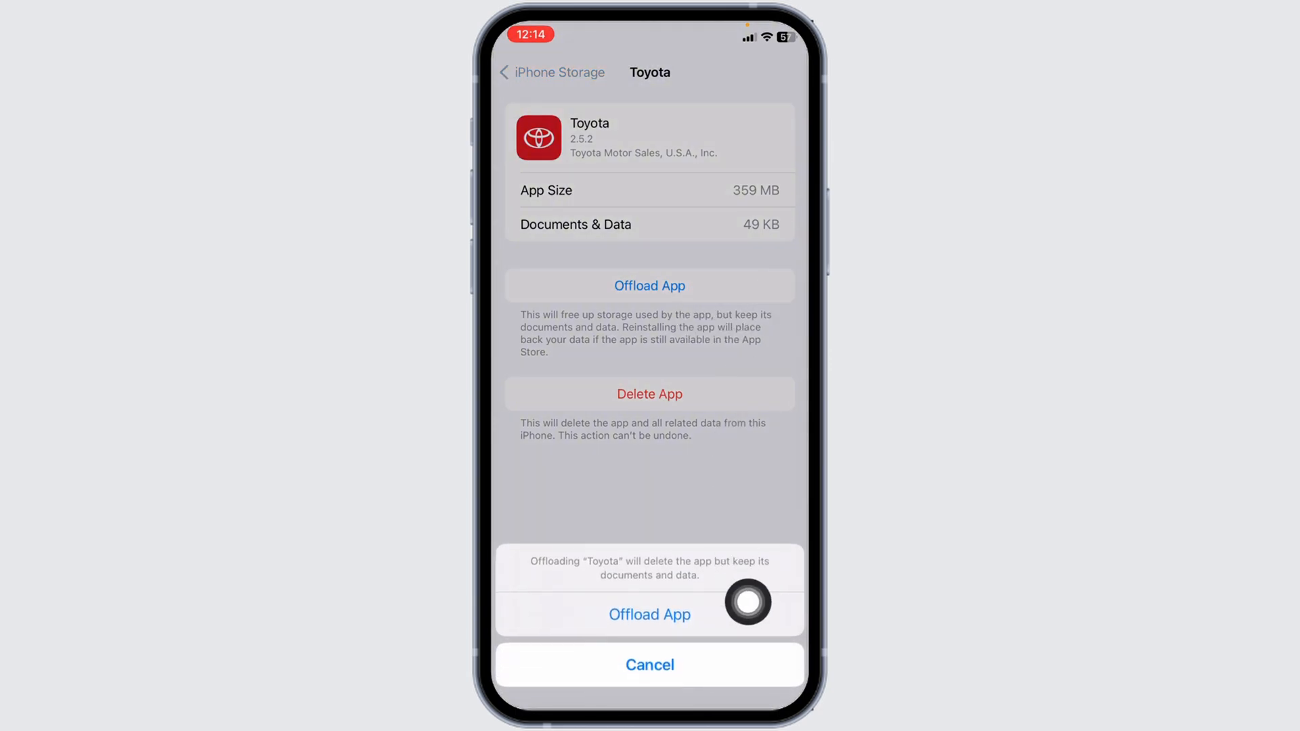
left_click(649, 613)
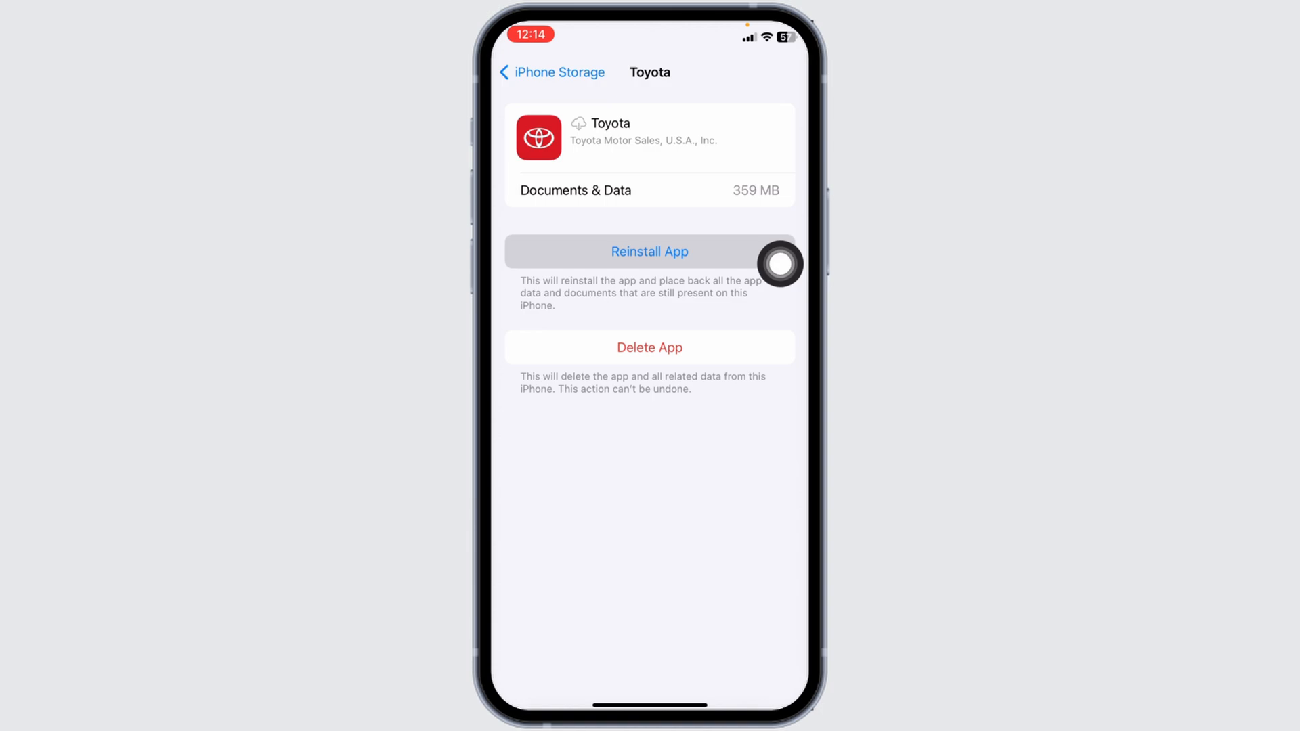
left_click(649, 251)
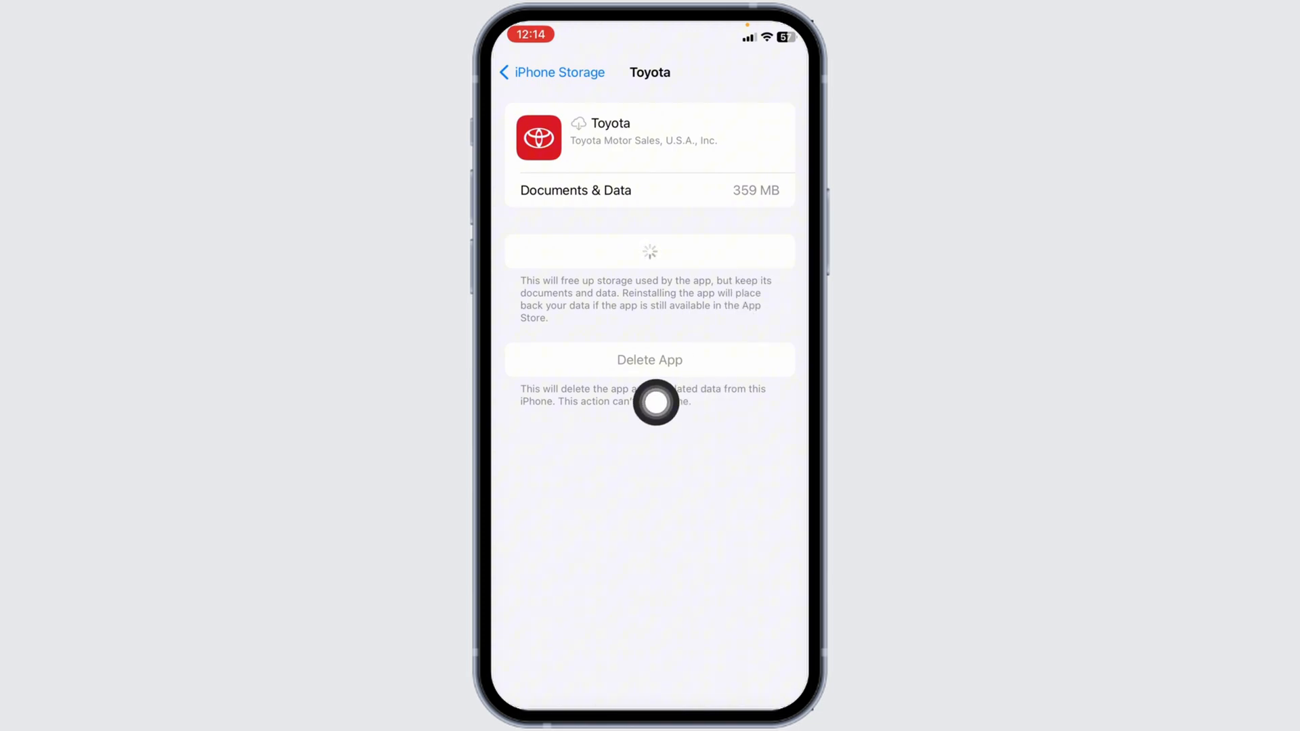
mouse_move(743, 370)
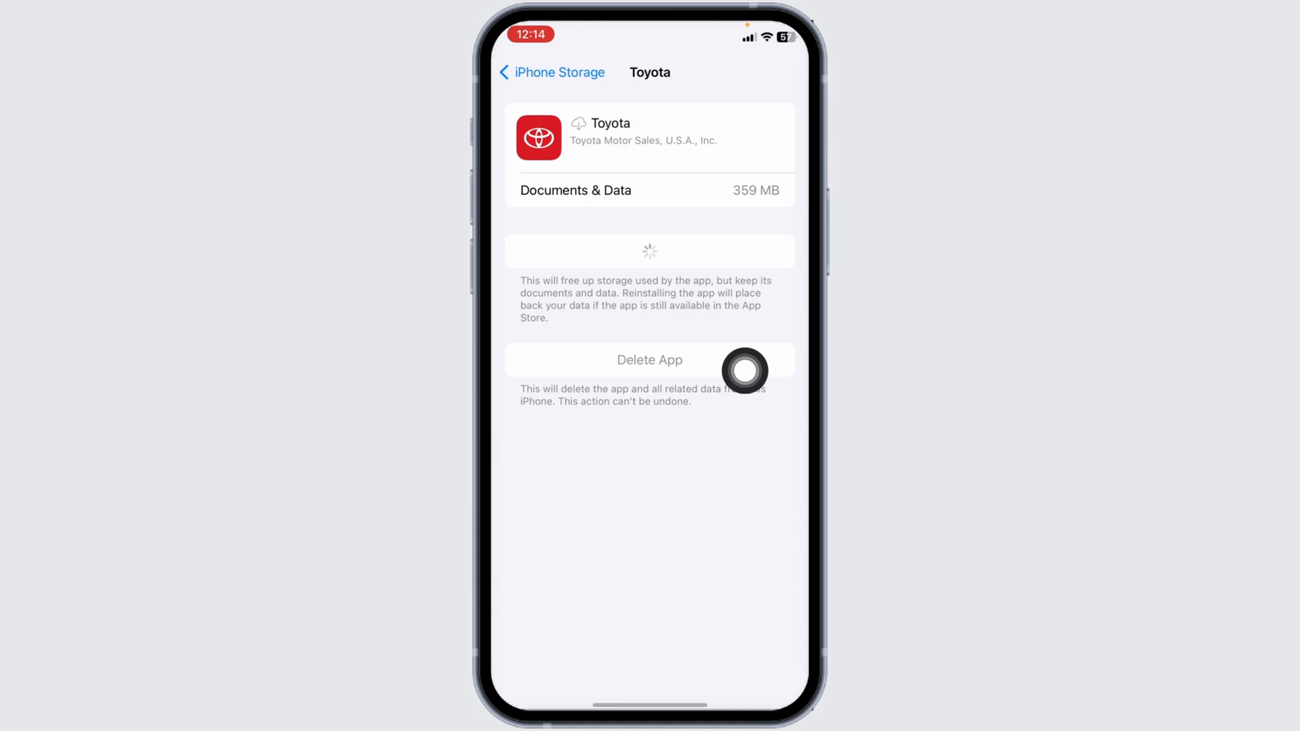
left_click(649, 360)
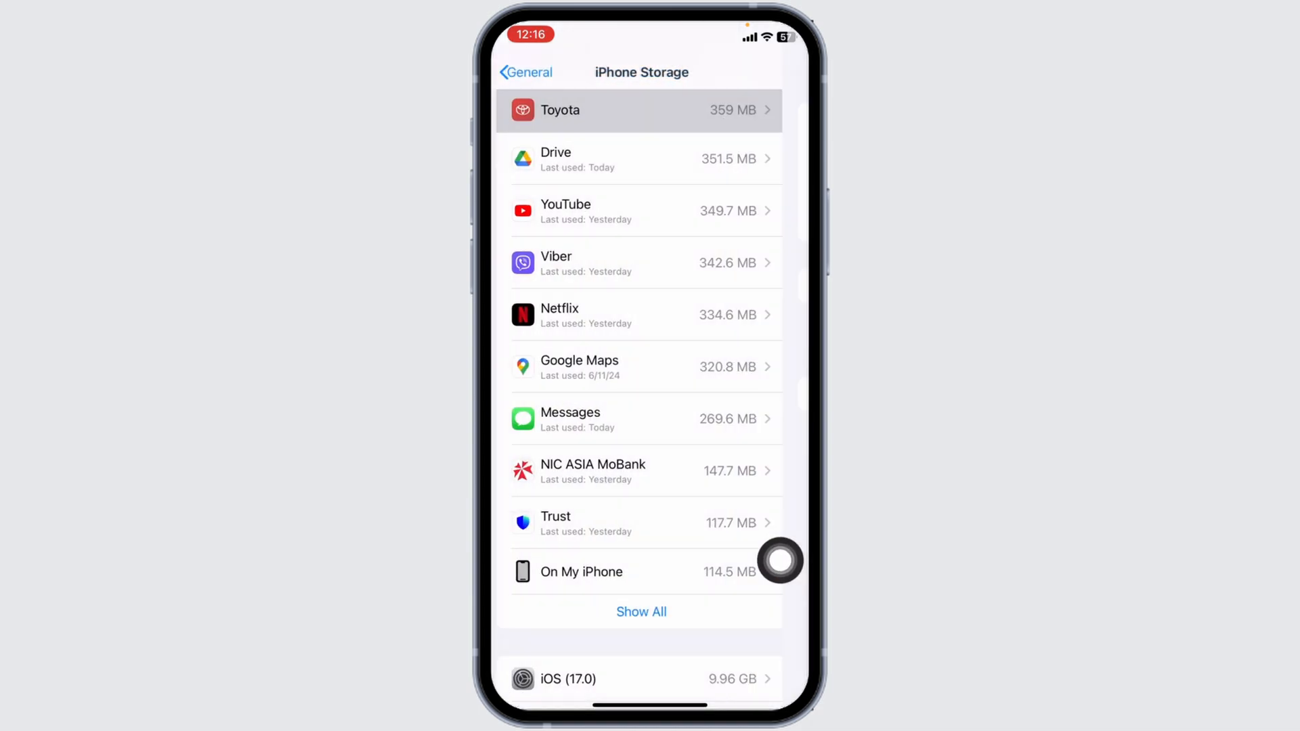
Scroll the iPhone Storage list to see Google 74.3 MB, iOS 17.0 and System Data
scroll("down", 3)
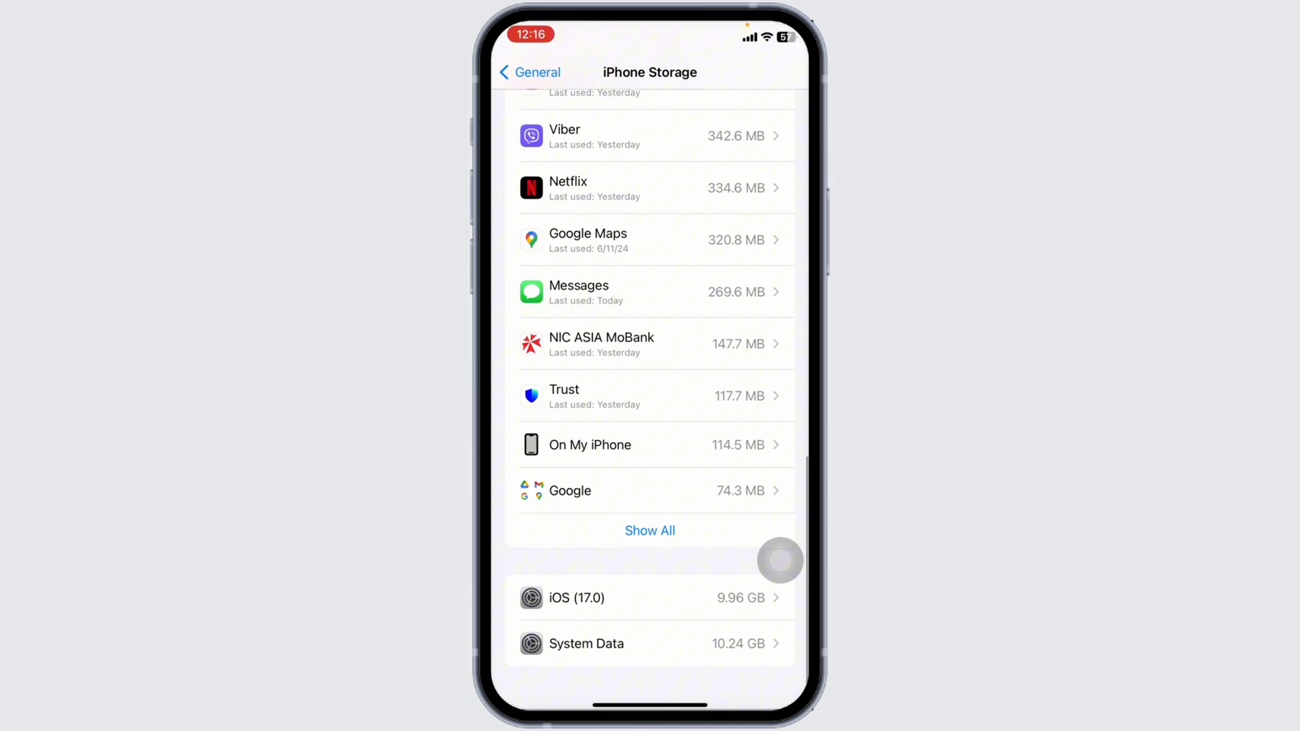